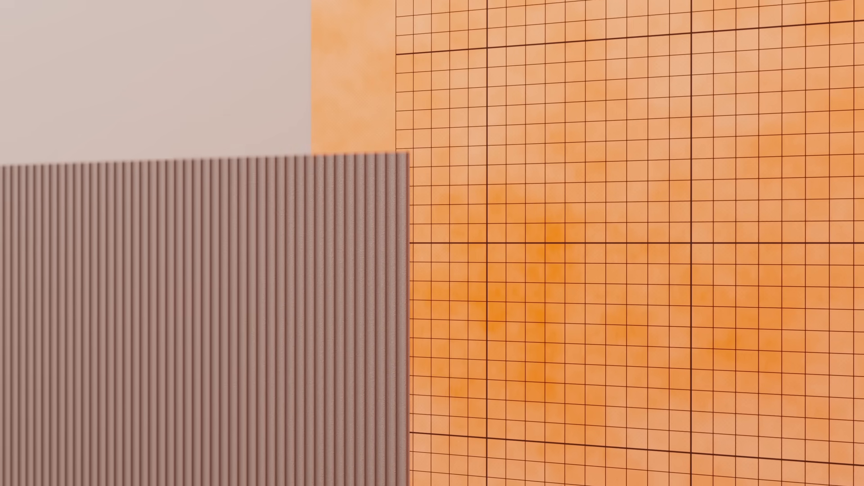
{"action": "scroll", "scroll_direction": "down", "scroll_amount": 3}
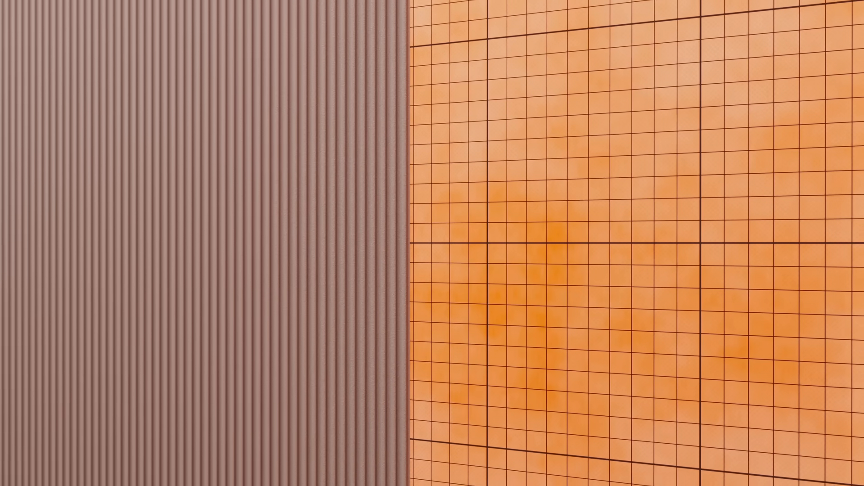